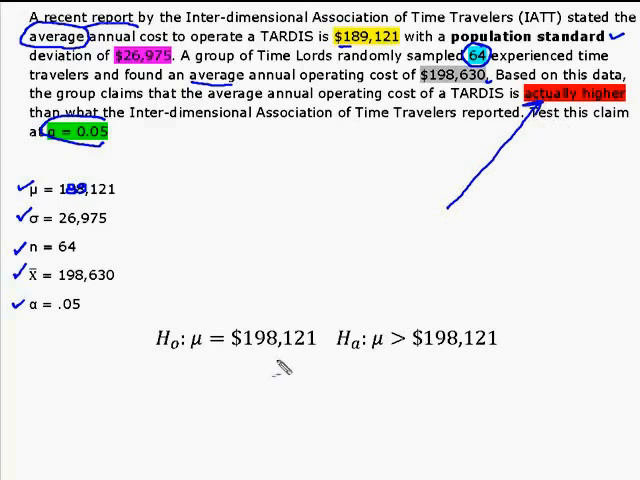
mouse_move(388, 340)
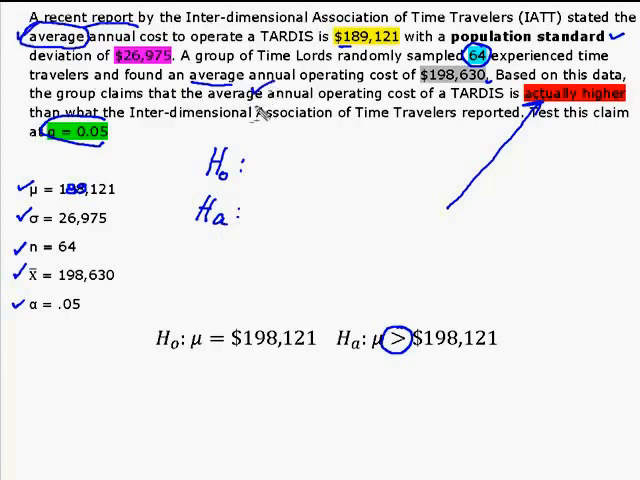
mouse_move(264, 170)
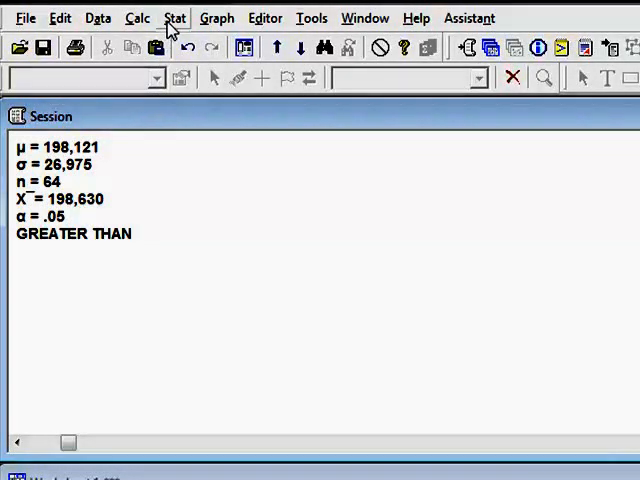
Step: Browse the Stat menu toward Basic Statistics > 1-Sample Z
left_click(174, 18)
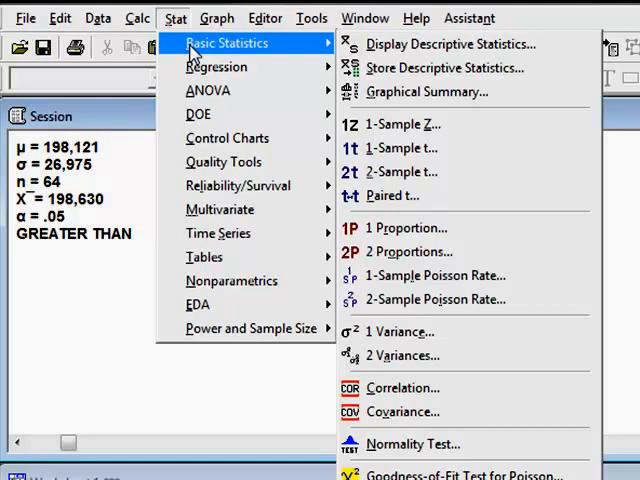
mouse_move(422, 122)
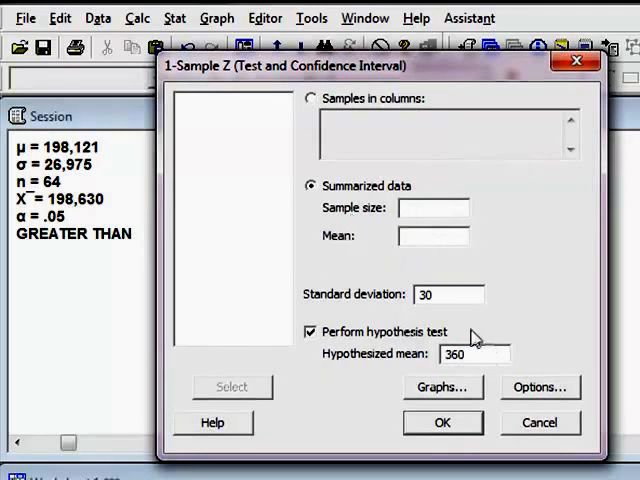
Step: Clear the old hypothesized mean 360 and switch the input to Summarized data
left_click(310, 332)
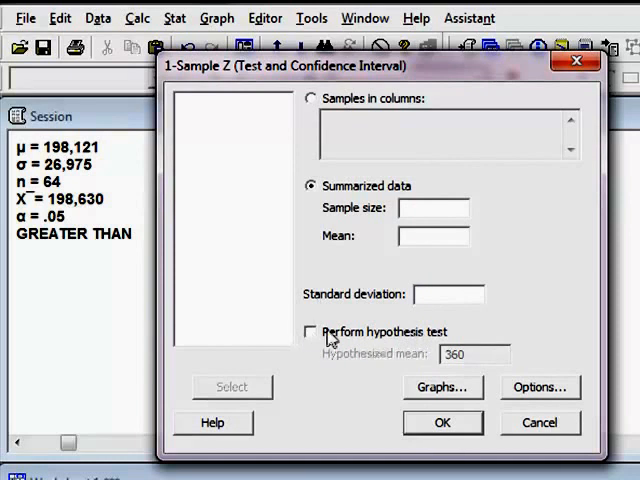
left_click(310, 332)
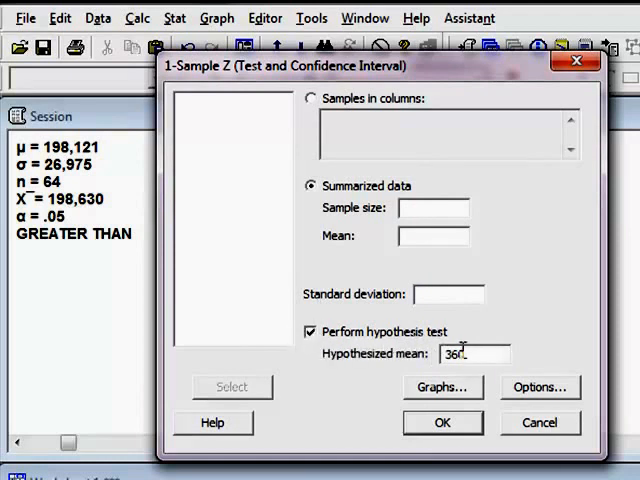
triple_click(472, 352)
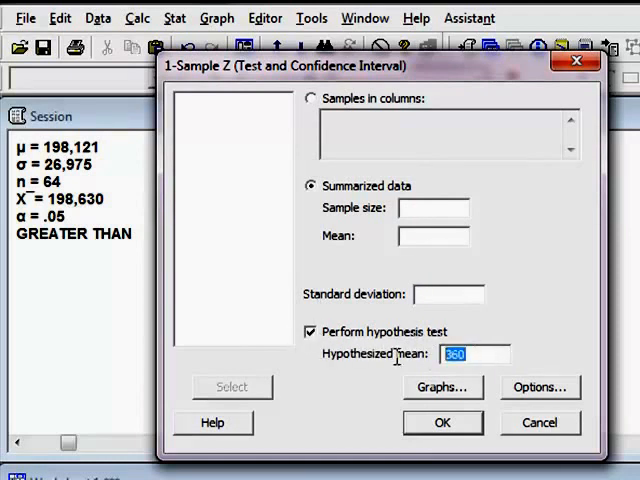
left_click(308, 332)
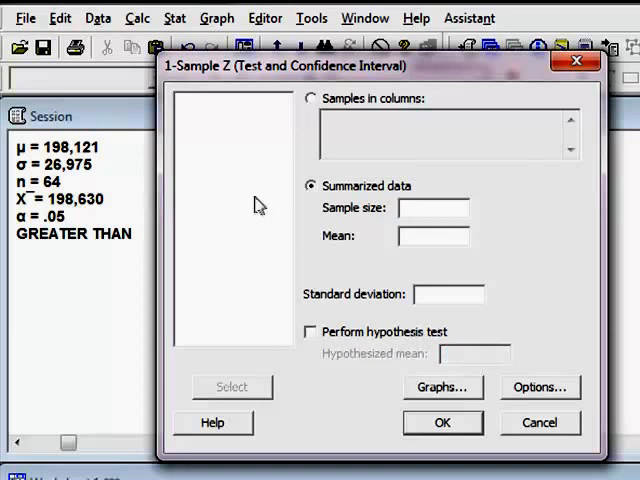
left_click(312, 98)
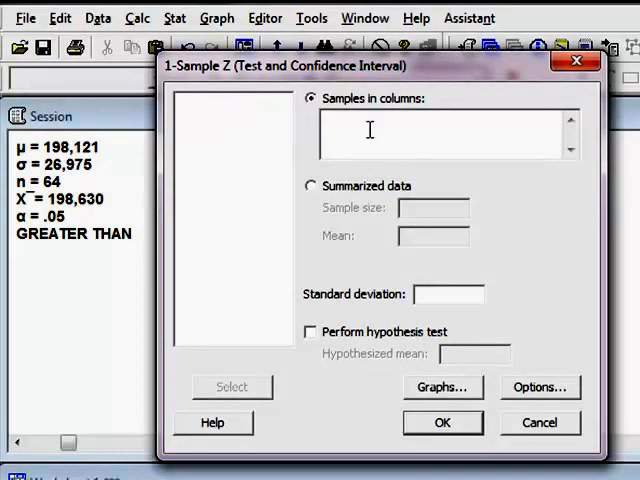
mouse_move(202, 238)
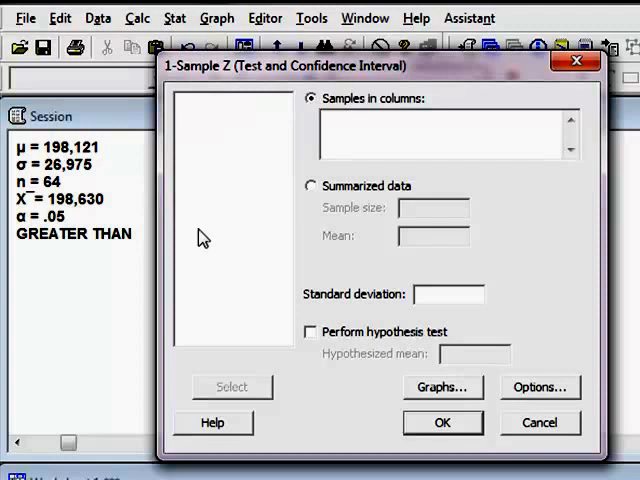
mouse_move(78, 170)
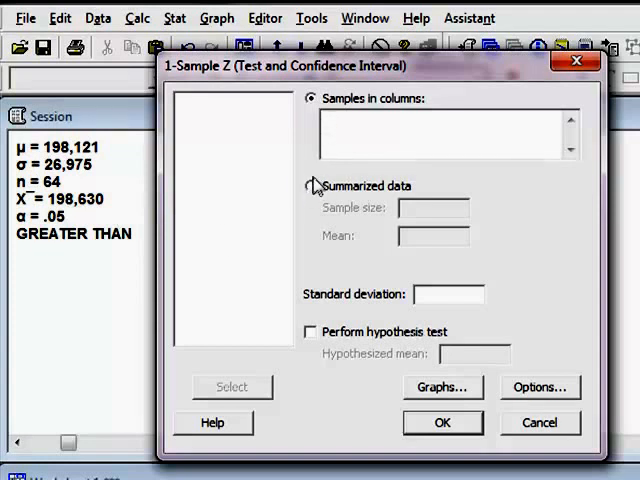
left_click(308, 186)
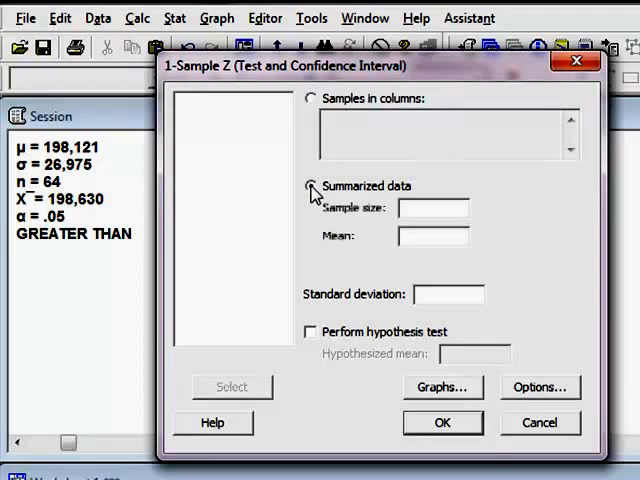
Step: Enter sample size 64, mean 198630 and standard deviation 26975
left_click(308, 186)
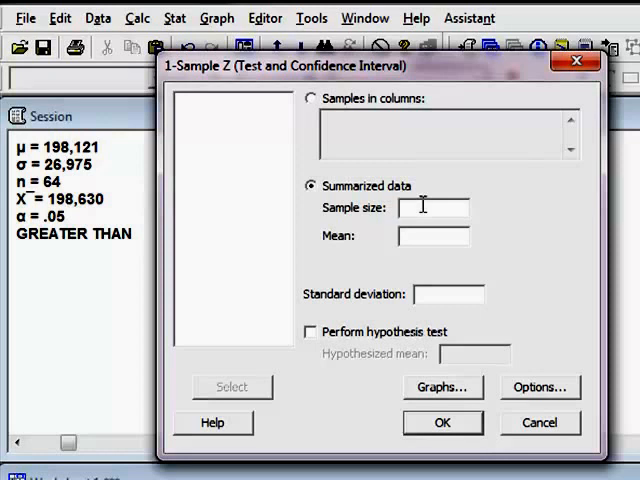
type("64")
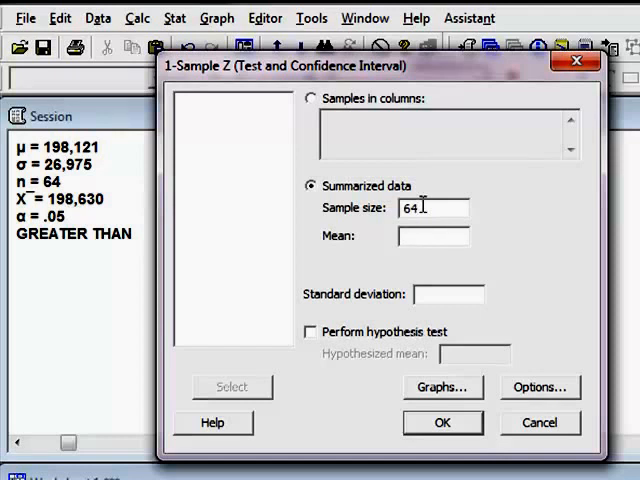
left_click(432, 236)
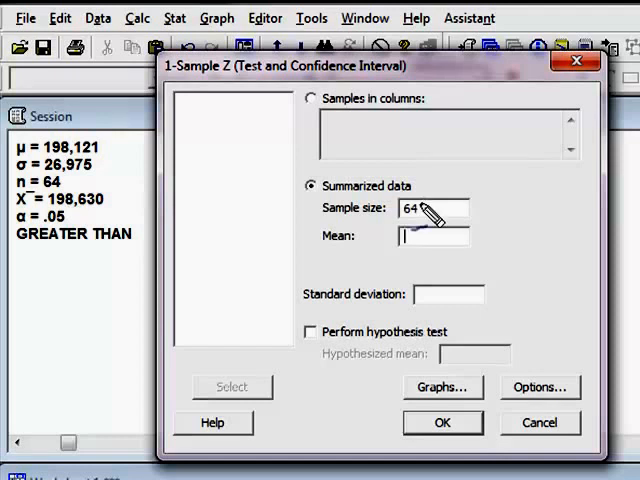
mouse_move(488, 190)
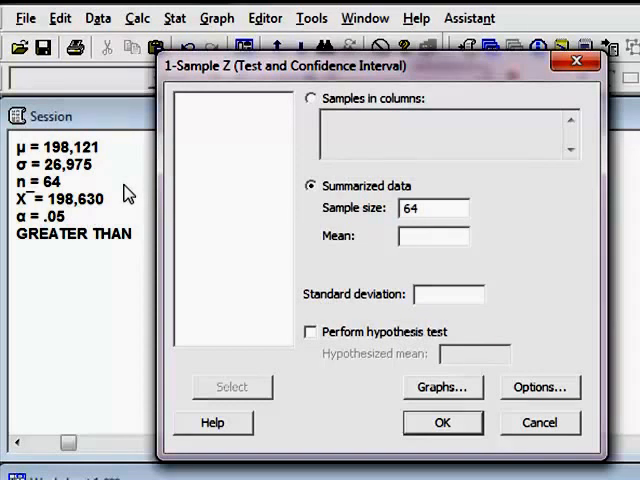
type("1986")
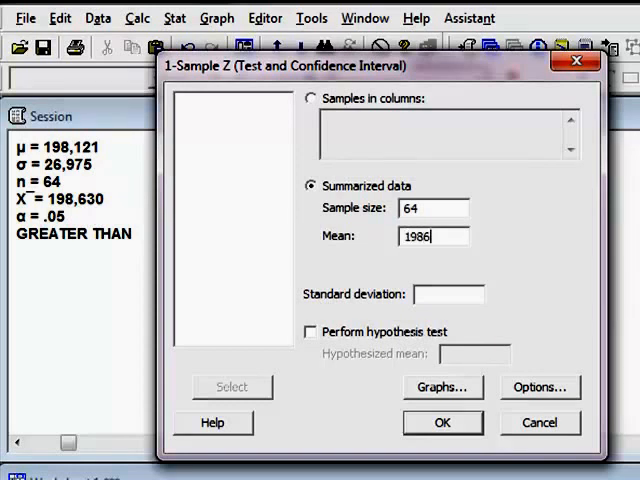
type("30")
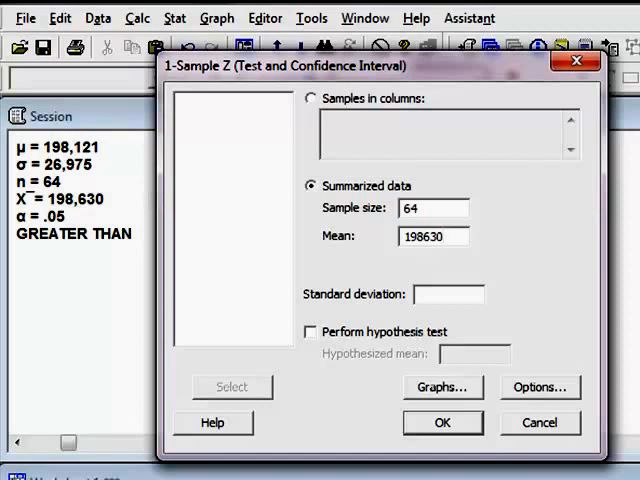
left_click(448, 292)
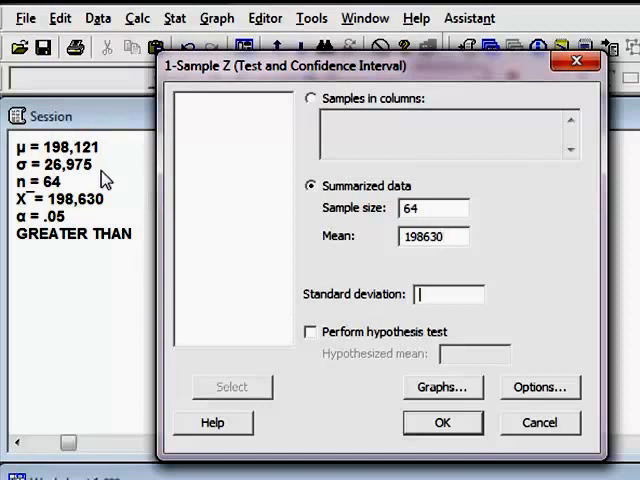
type("2697")
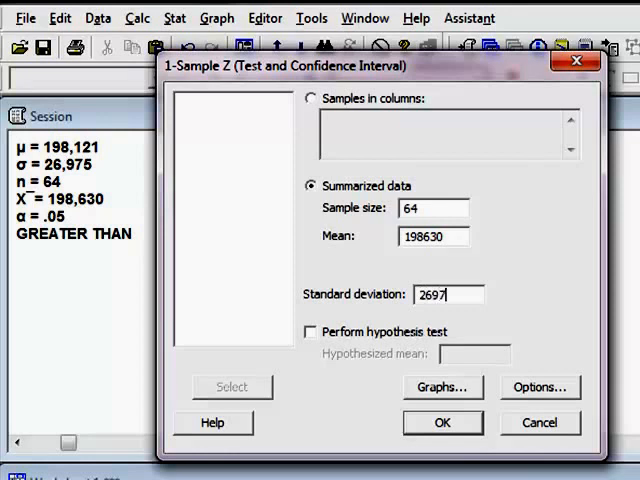
type("5")
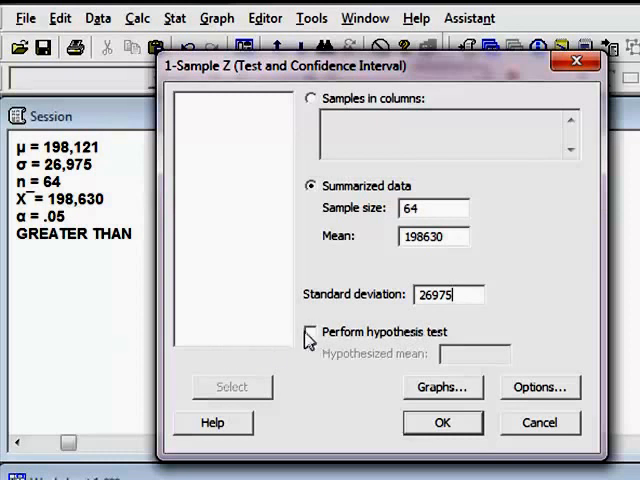
Step: Enable the hypothesis test and enter hypothesized mean 189121
left_click(308, 332)
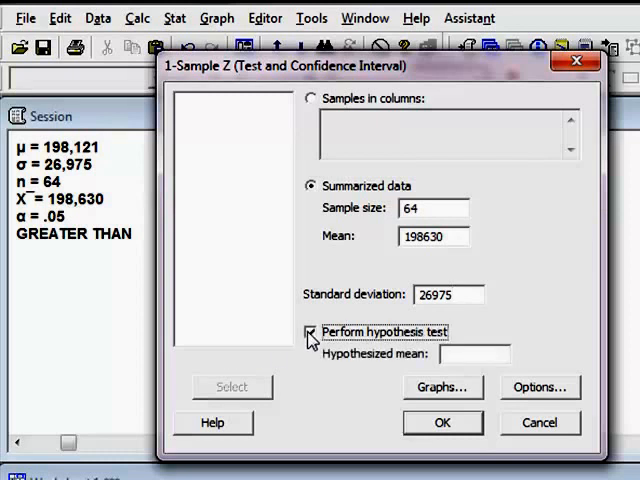
left_click(308, 332)
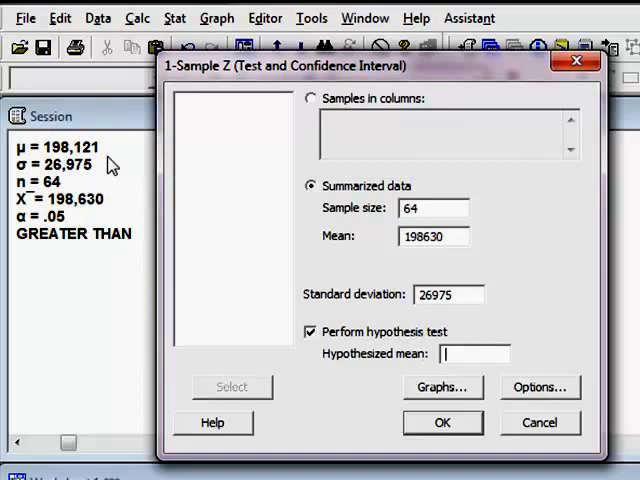
mouse_move(338, 392)
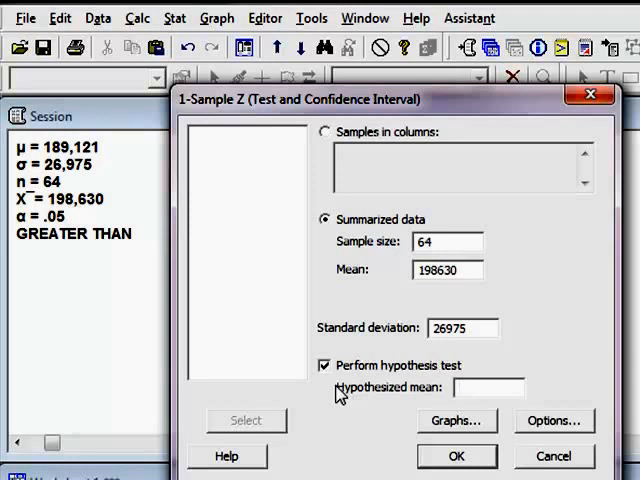
type("189121")
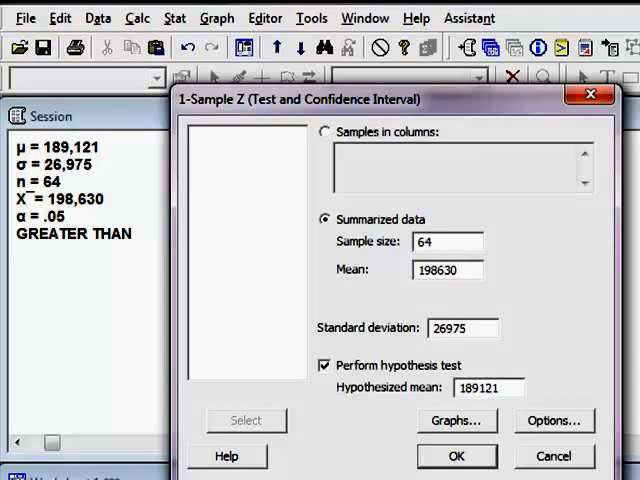
mouse_move(444, 112)
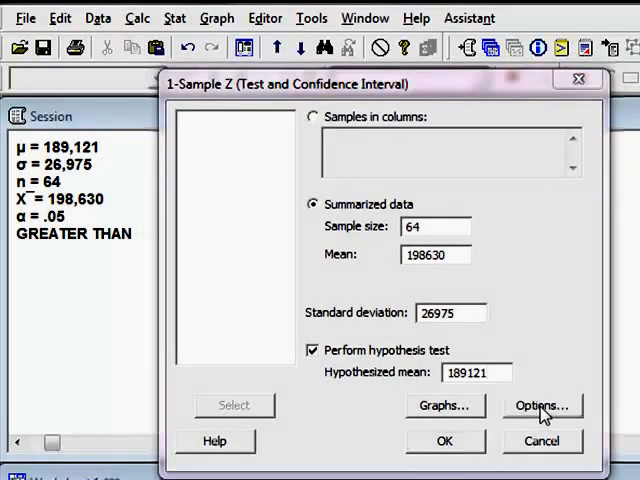
Step: Set the alternative hypothesis to greater than at confidence level 95.0 and confirm
left_click(542, 404)
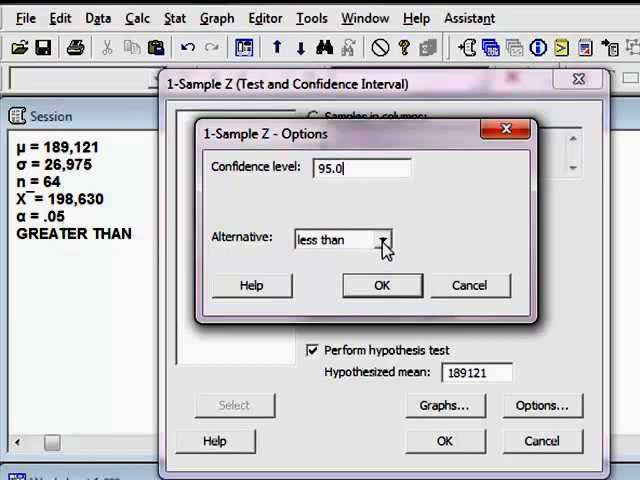
left_click(384, 240)
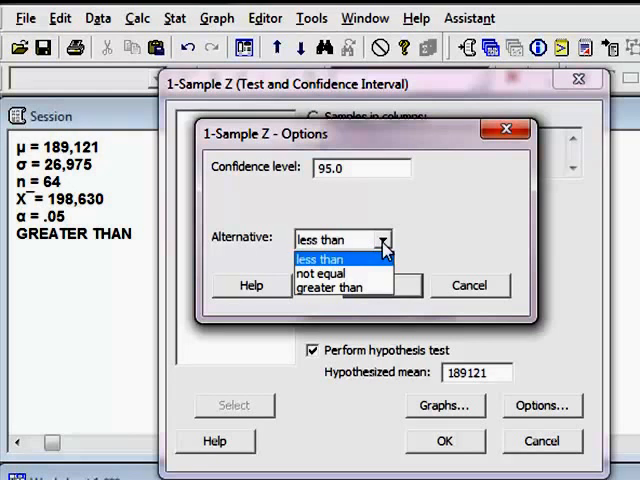
mouse_move(340, 288)
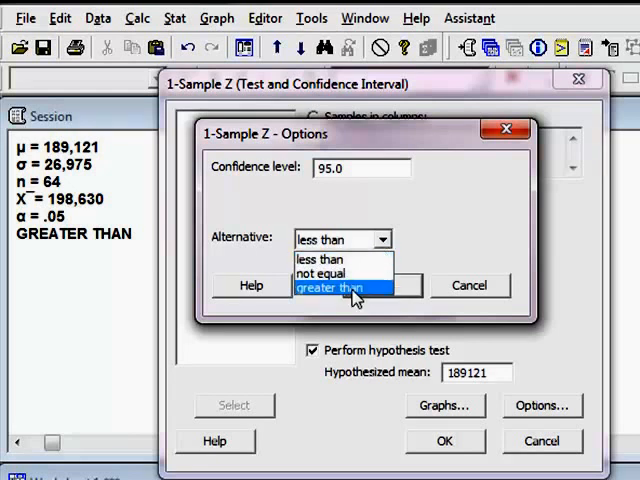
left_click(344, 288)
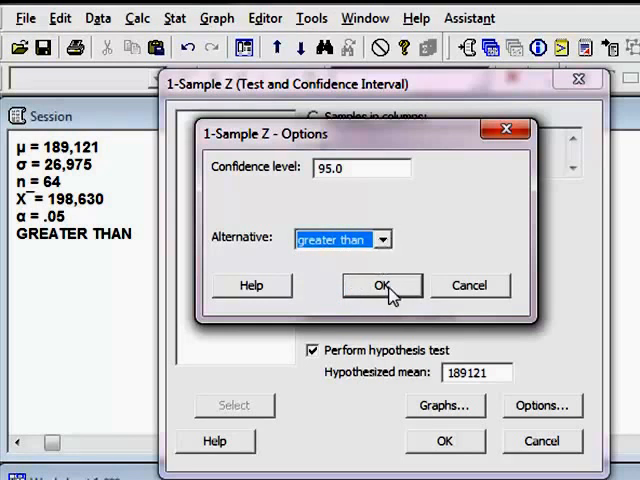
left_click(380, 284)
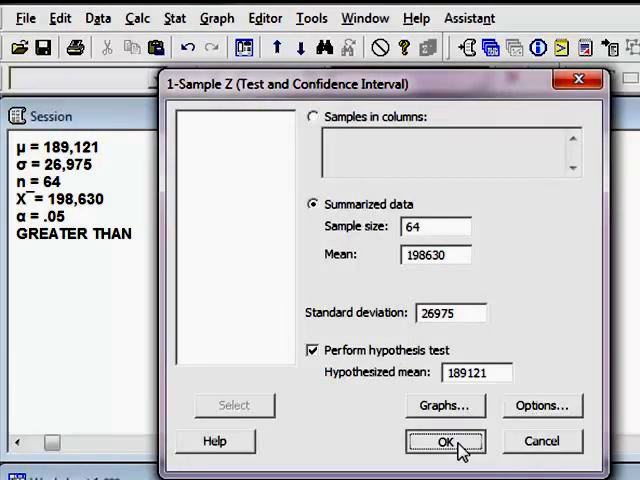
Step: Run the test (Z 2.82, P 0.002) and handwrite Z = (x̄ − μ)/(σ/√n) with an arrow from the values
left_click(444, 440)
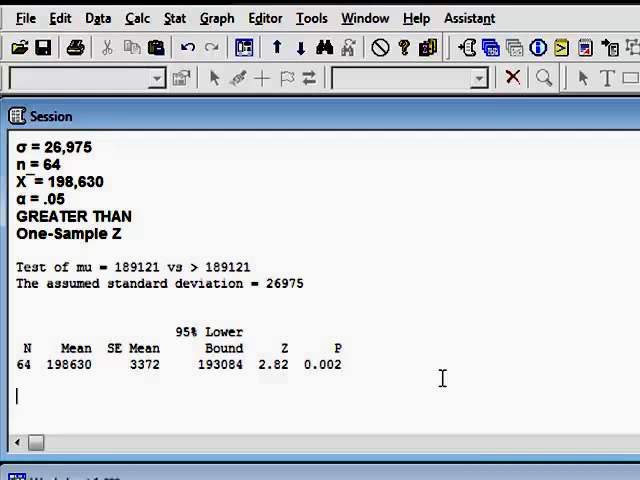
mouse_move(448, 390)
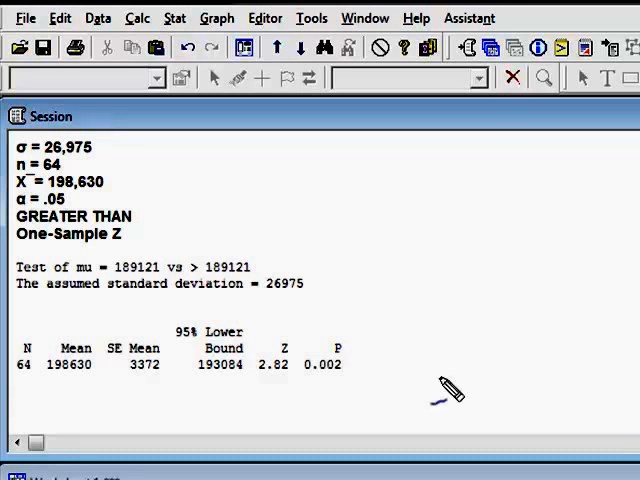
mouse_move(304, 350)
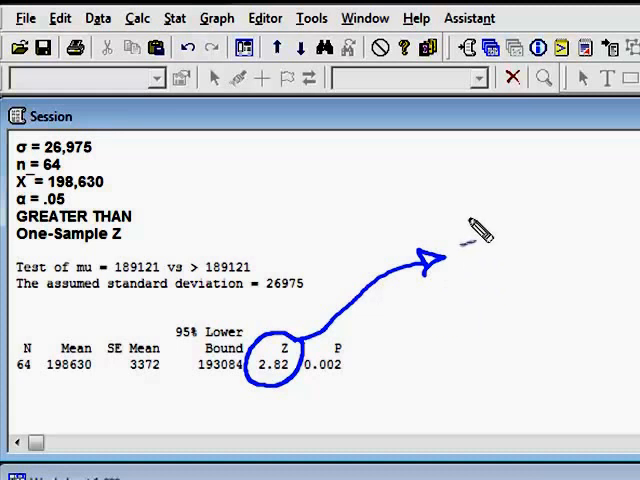
left_click_drag(480, 210, 470, 240)
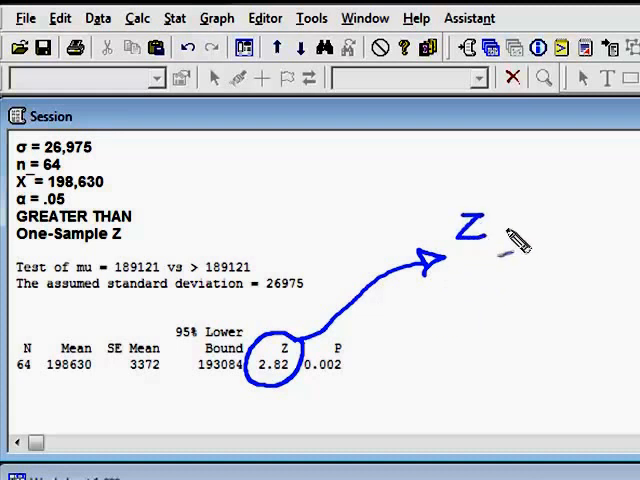
left_click_drag(496, 224, 524, 224)
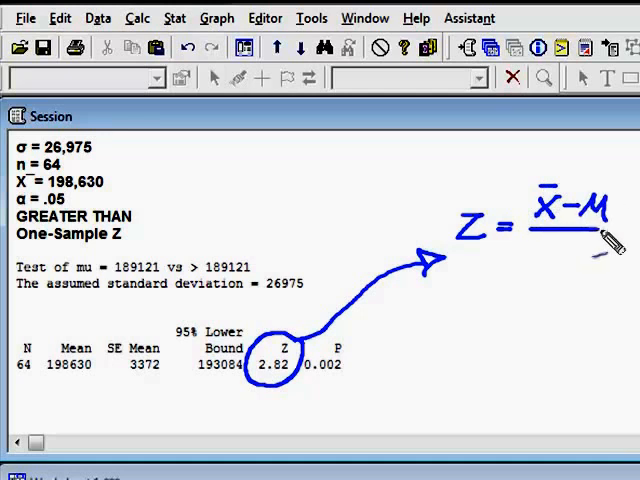
left_click_drag(560, 256, 576, 270)
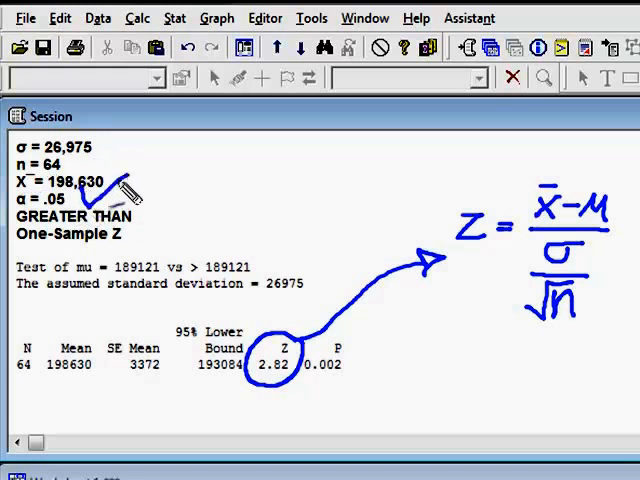
left_click_drag(130, 190, 324, 220)
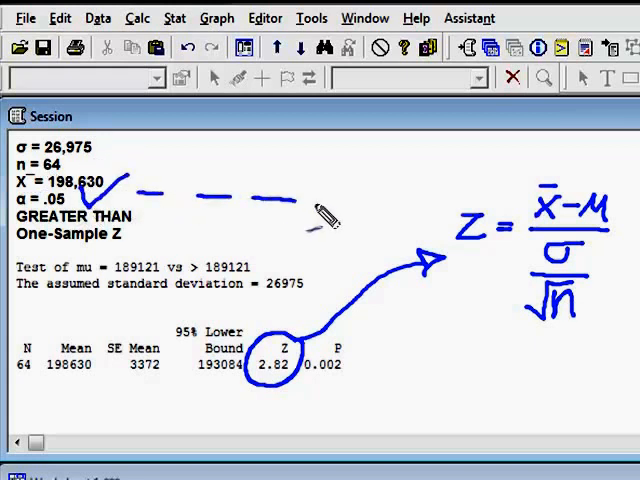
left_click_drag(320, 216, 410, 220)
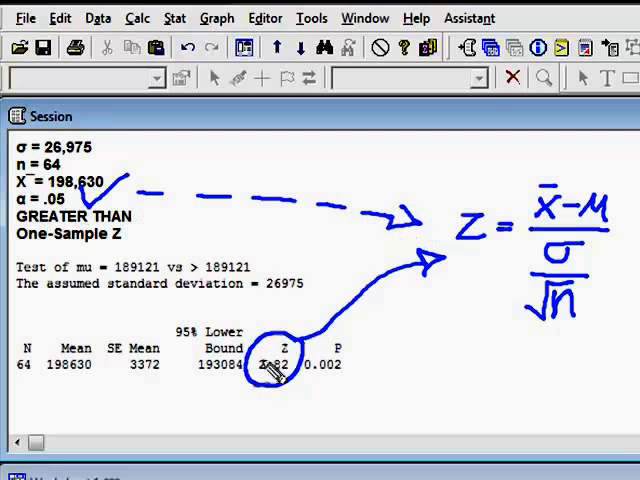